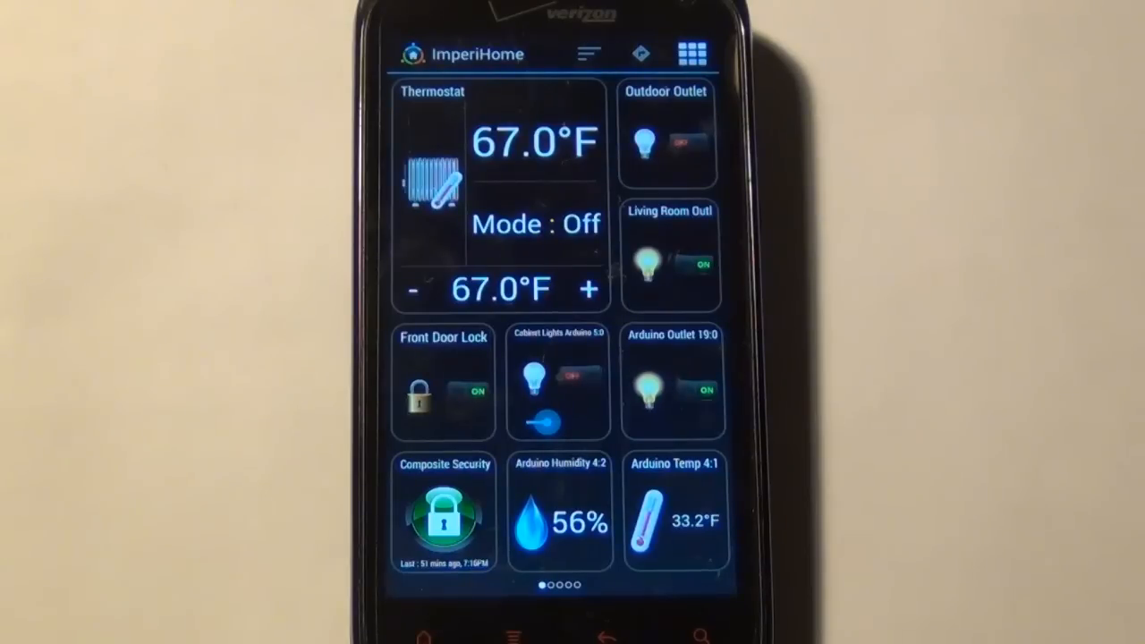
- Swipe the ImperiHome dashboard left from the page 1 device tiles to page 2
scroll("left", 3)
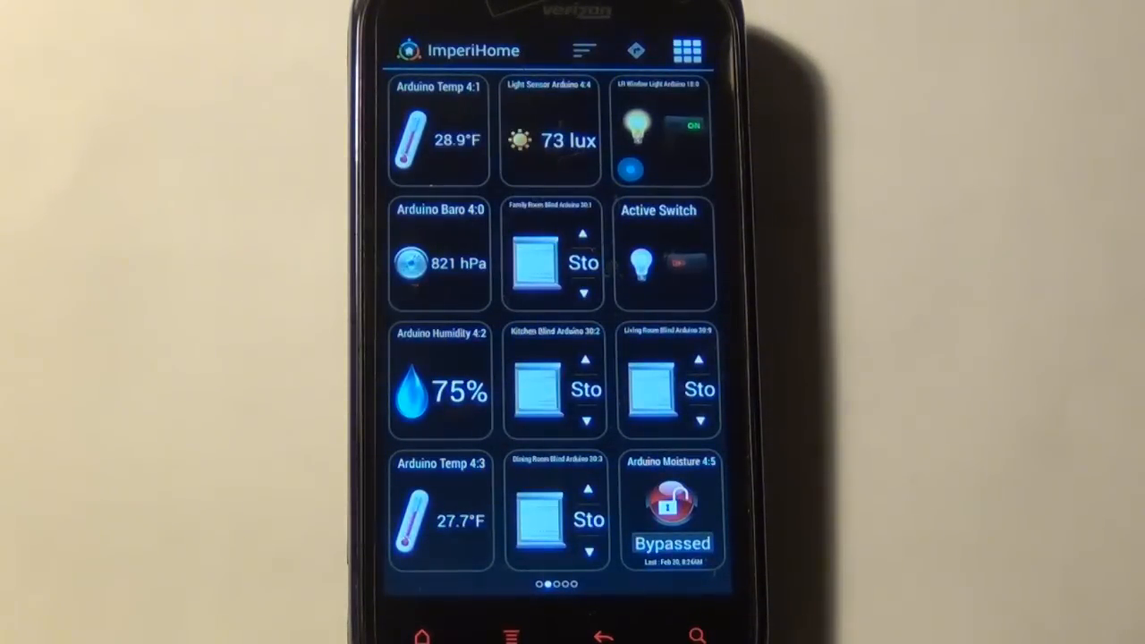
scroll("left", 3)
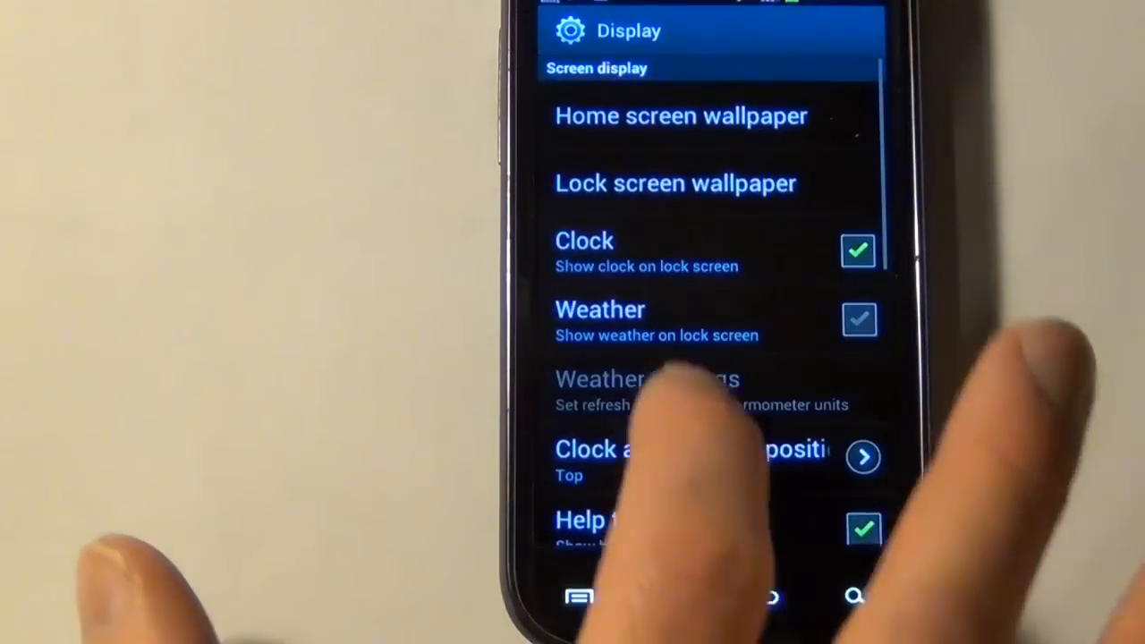
- Scroll through the Display screen options for wallpapers, lock-screen clock and weather
scroll("up", 3)
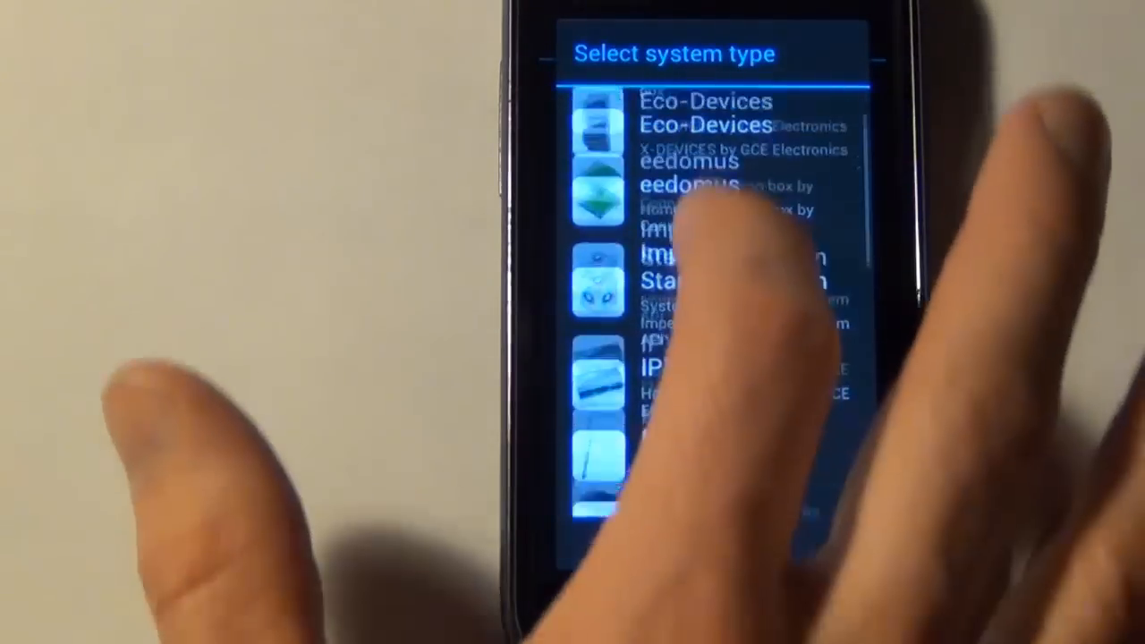
- Scroll the Select system type list showing systems like Eco-Devices and eedomus
scroll("down", 3)
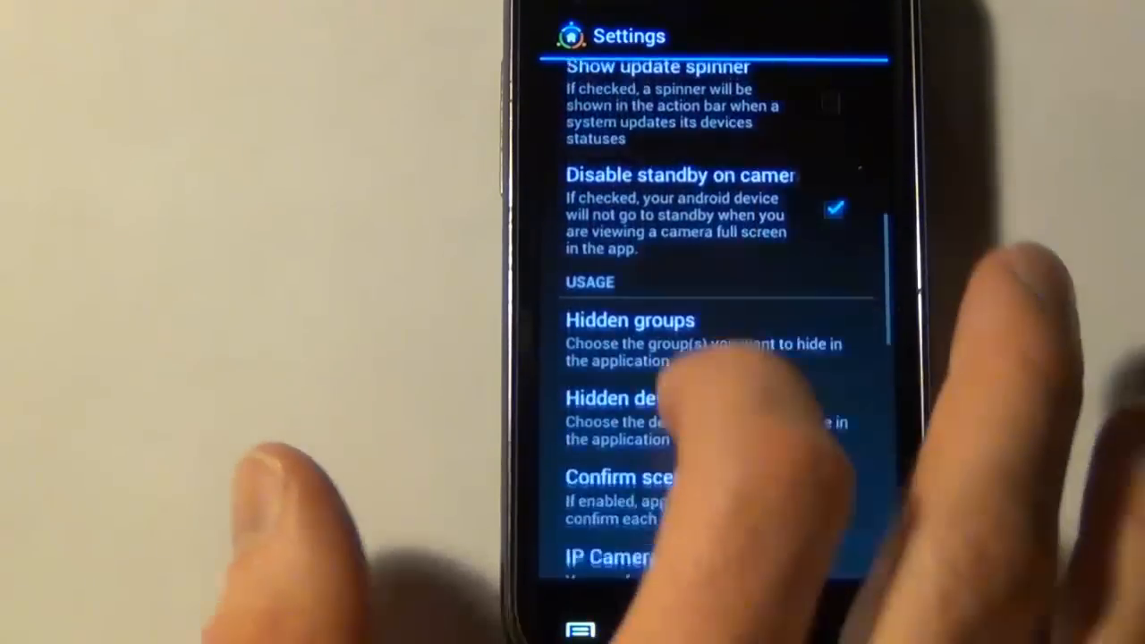
- Scroll General preferences through Usage, Logging and Integration, then return to the Settings list
scroll("down", 3)
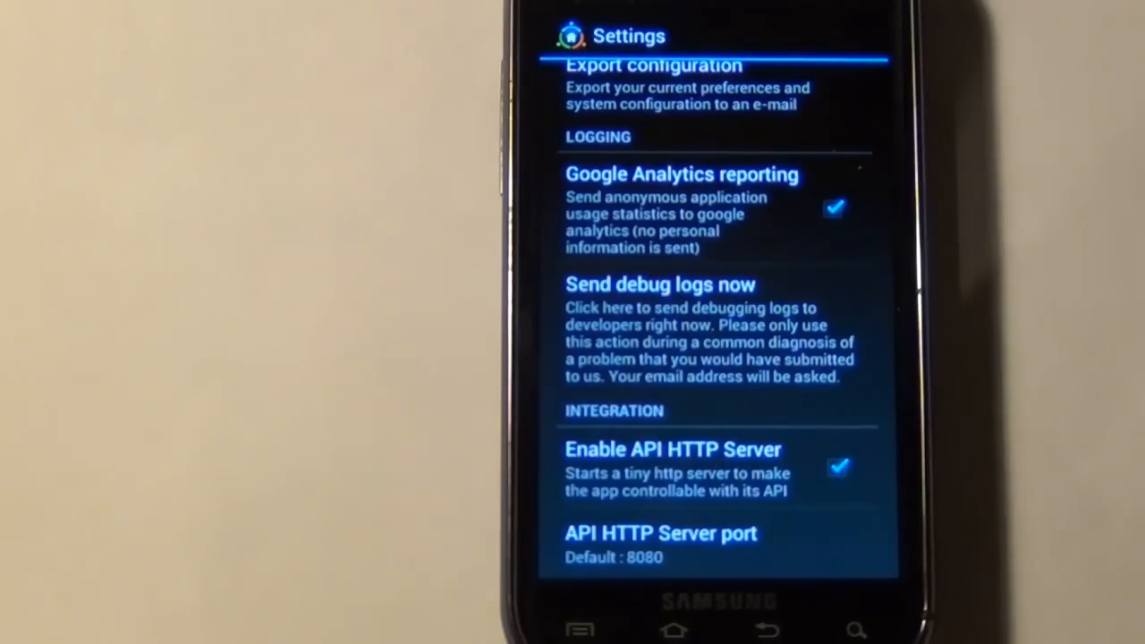
scroll("up", 3)
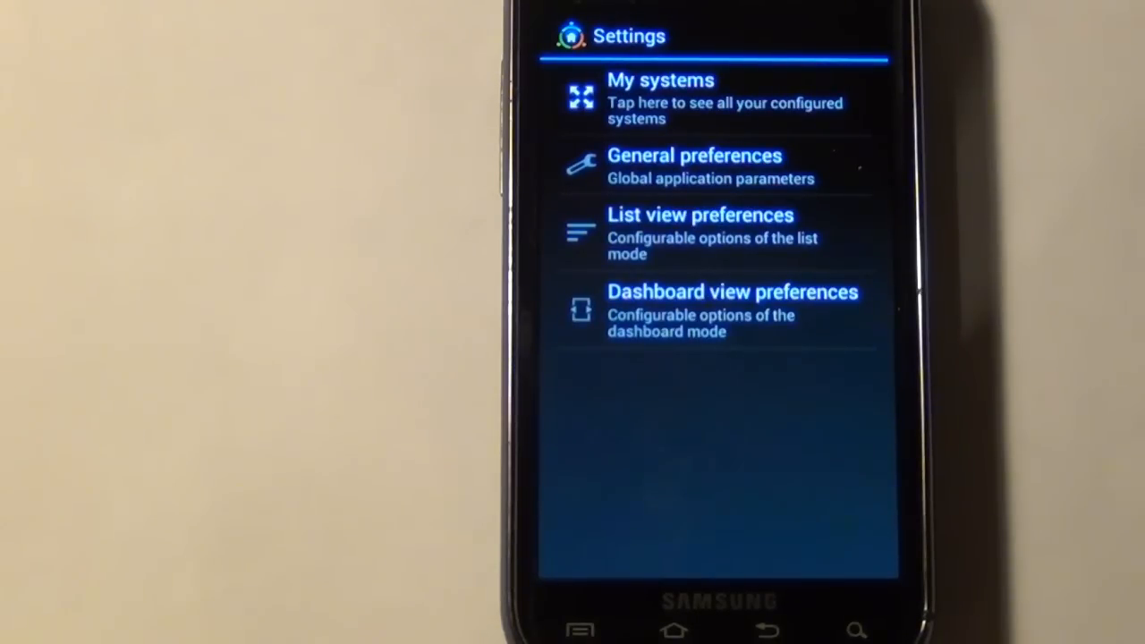
- Review Dashboard view preferences, return to the dashboard and enter edit mode on page 2
left_click(707, 311)
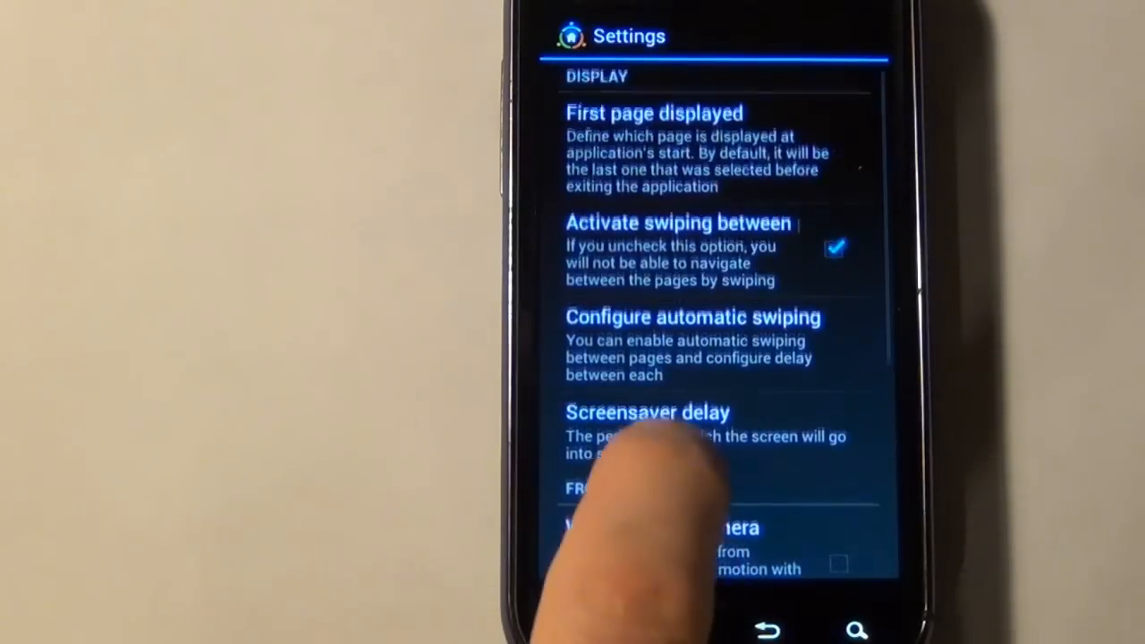
scroll("up", 3)
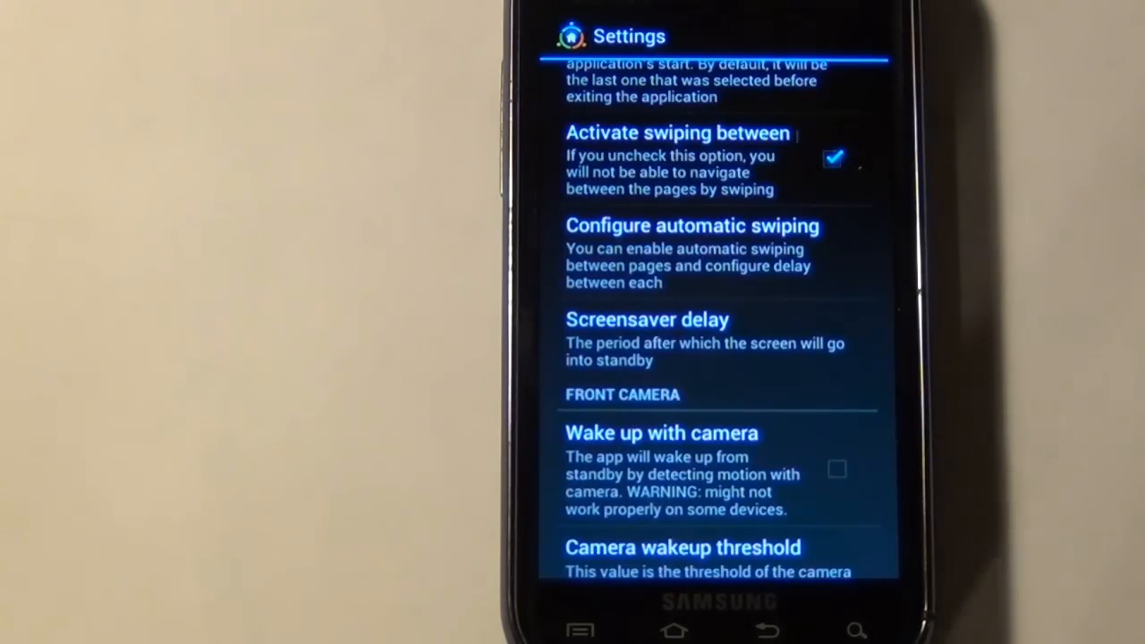
left_click(767, 630)
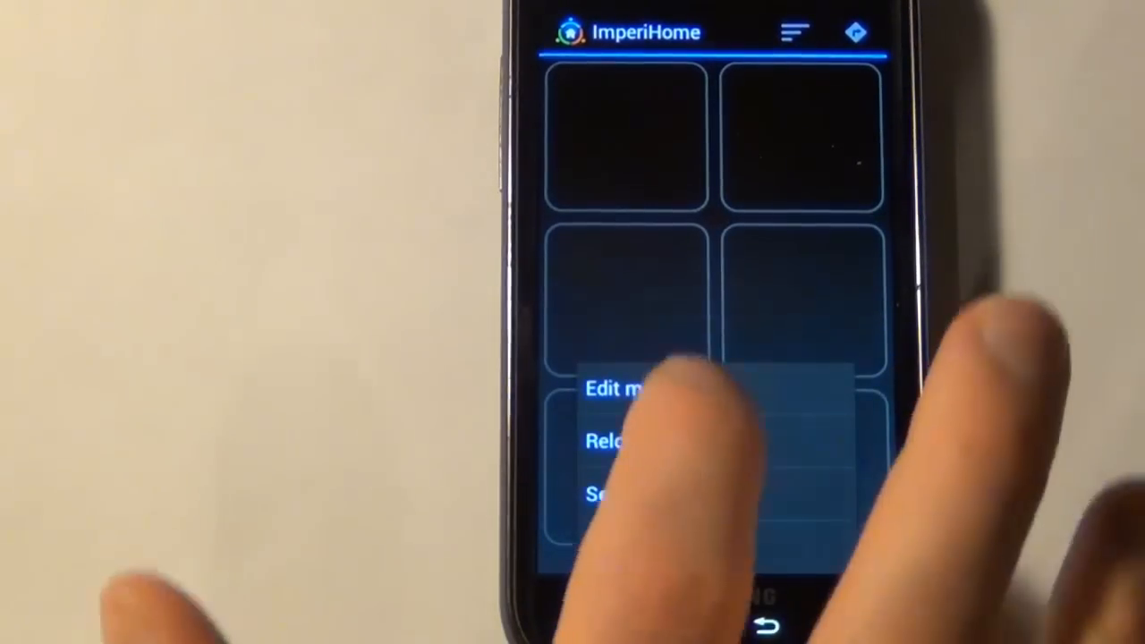
left_click(613, 389)
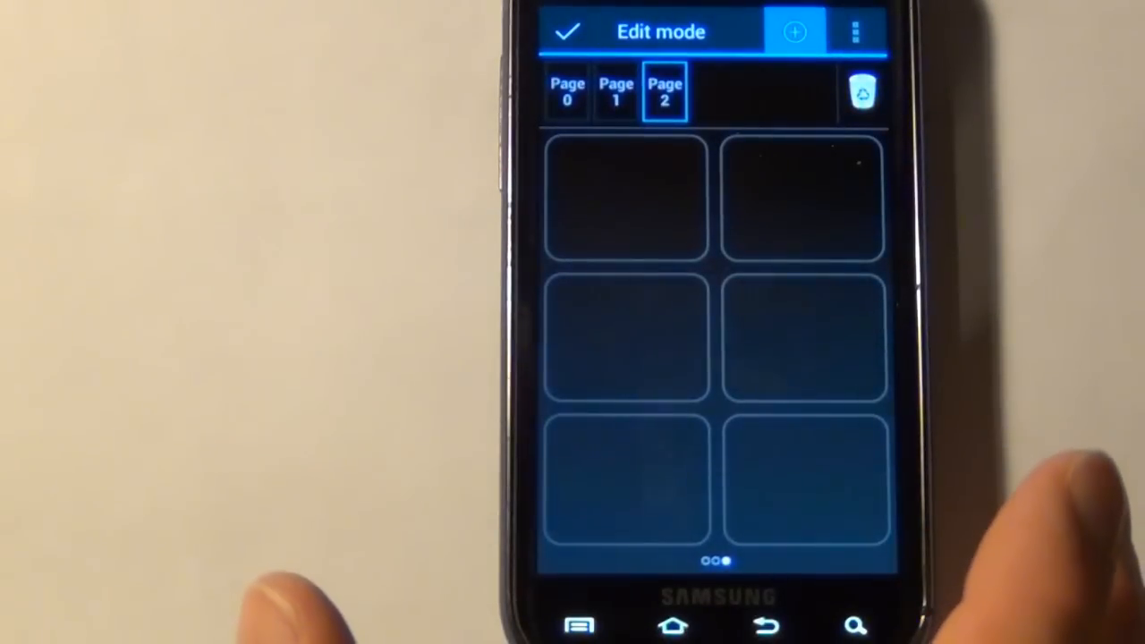
- Add a page titled Page 3 using the landscape layout with 9 placeholders
left_click(793, 31)
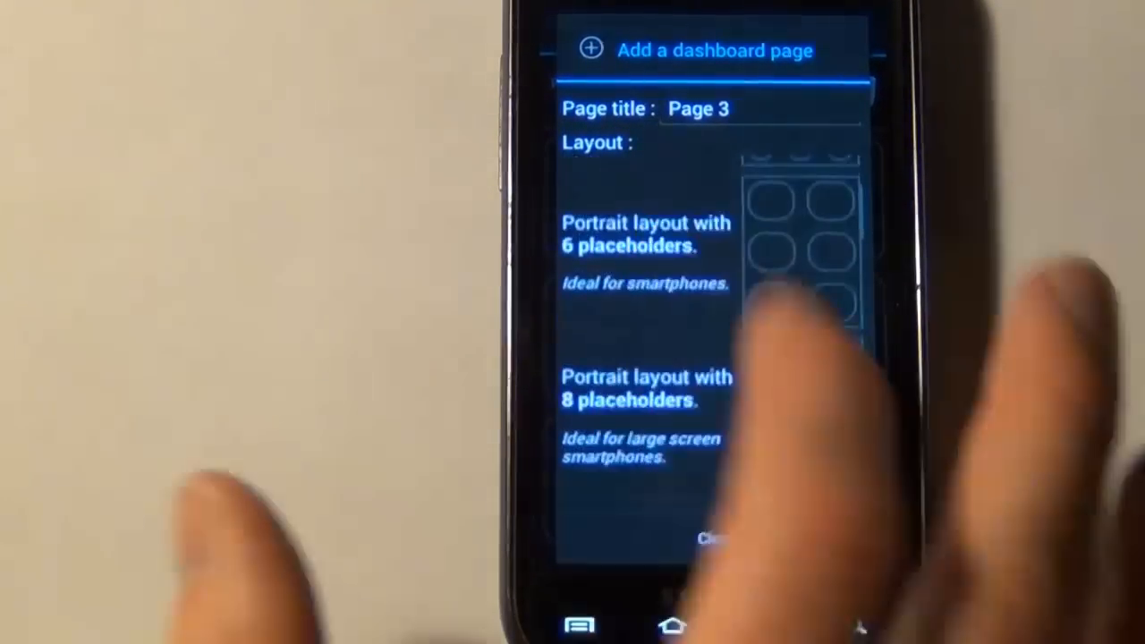
scroll("down", 3)
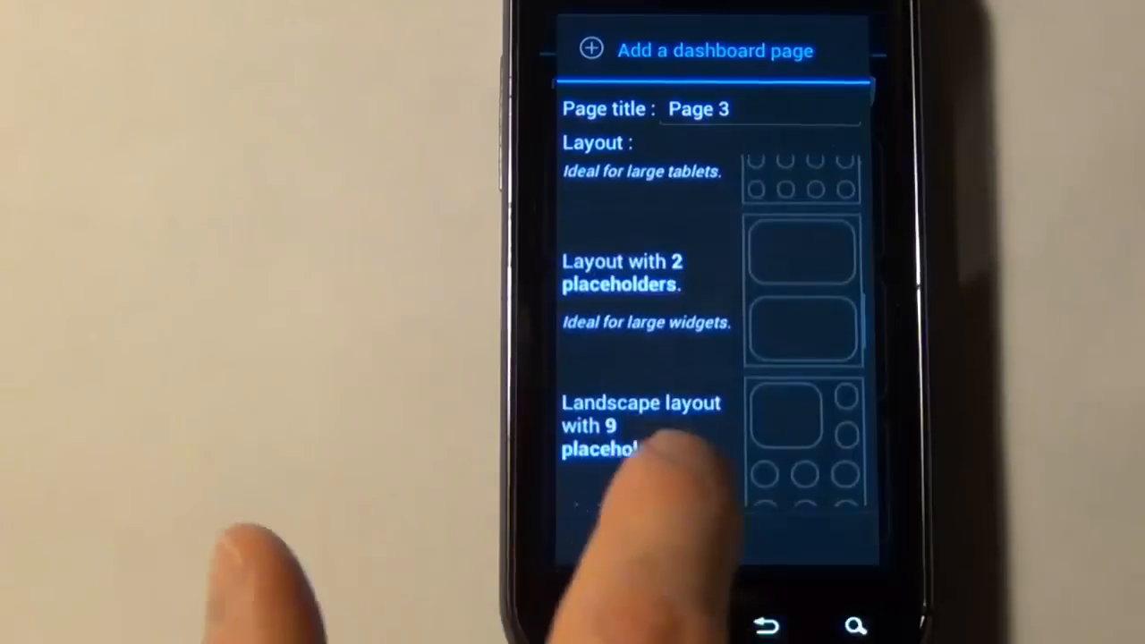
scroll("up", 3)
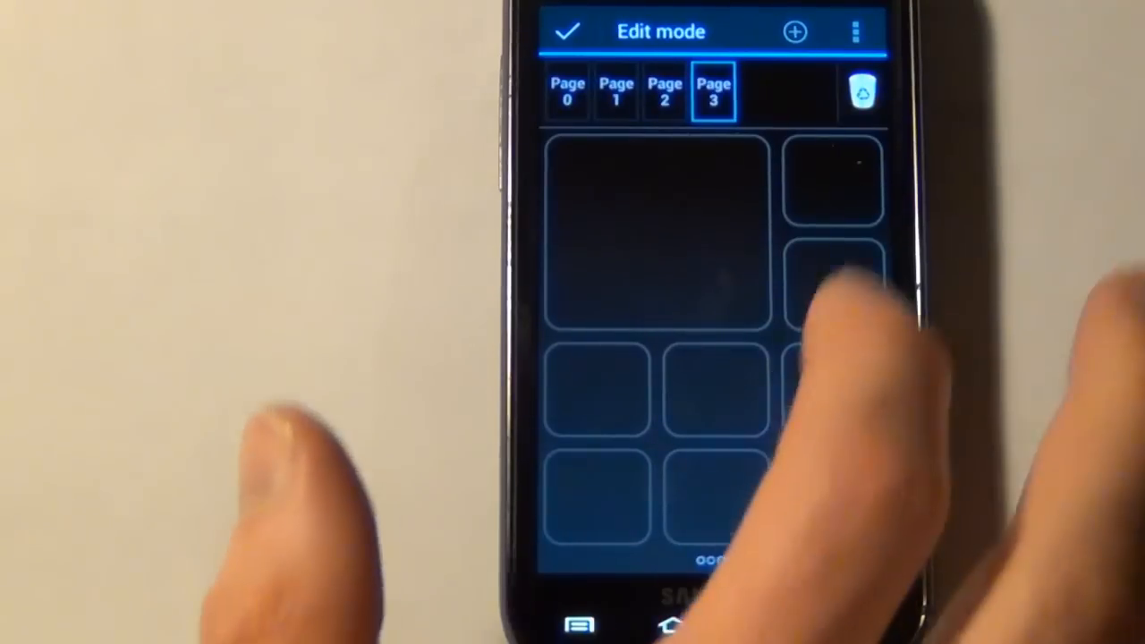
- Open Add a widget on Page 3 and browse to Kitchen's five devices
left_click(794, 32)
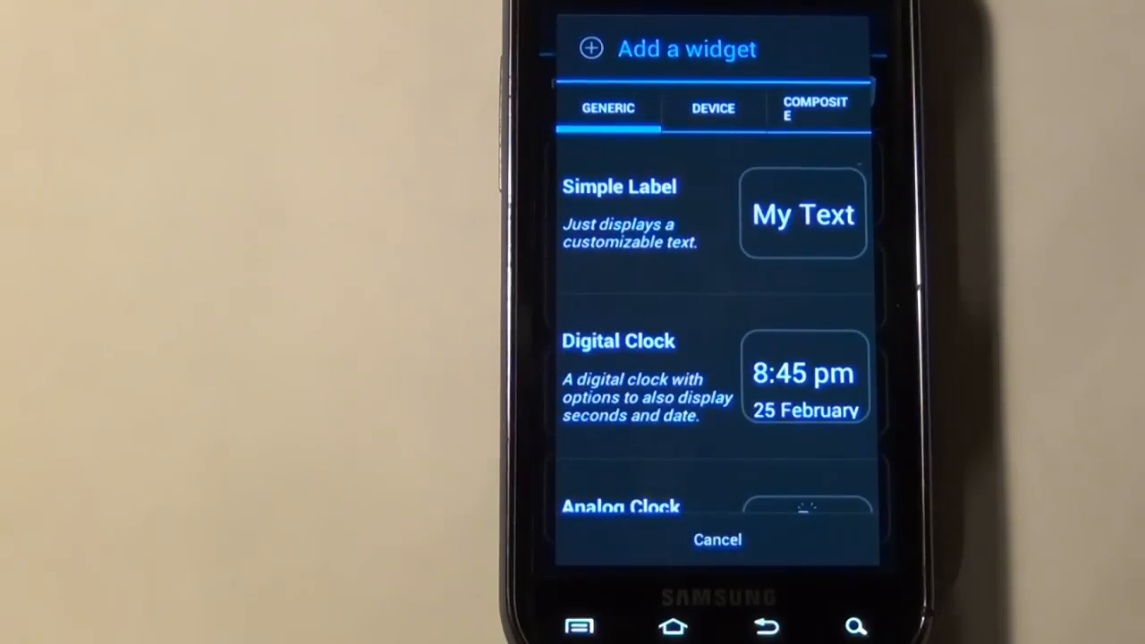
scroll("down", 3)
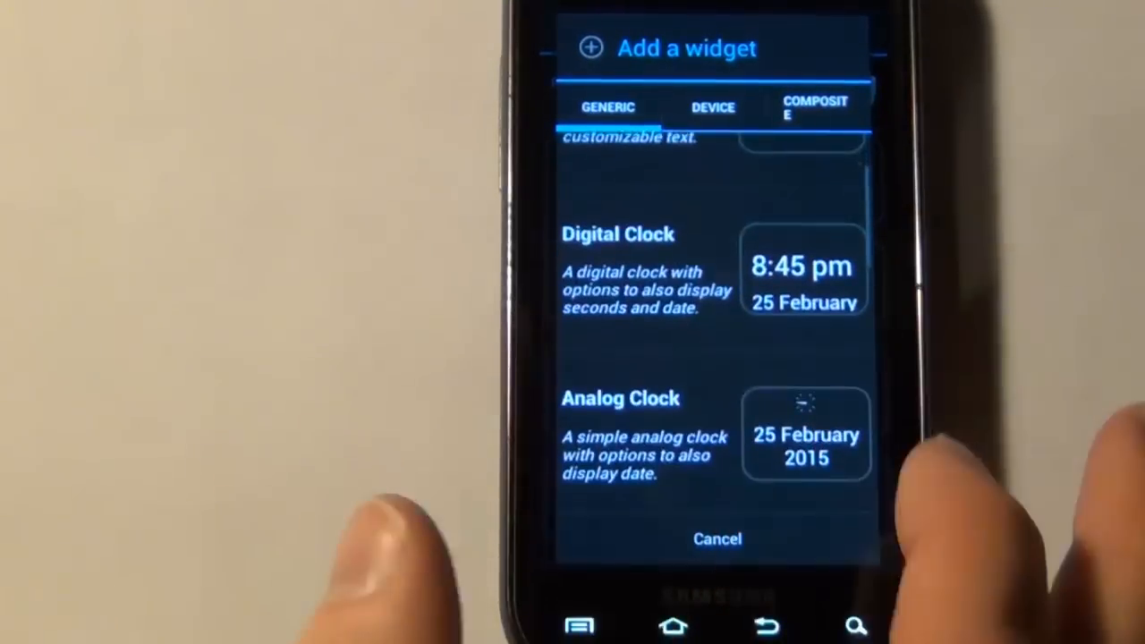
scroll("up", 3)
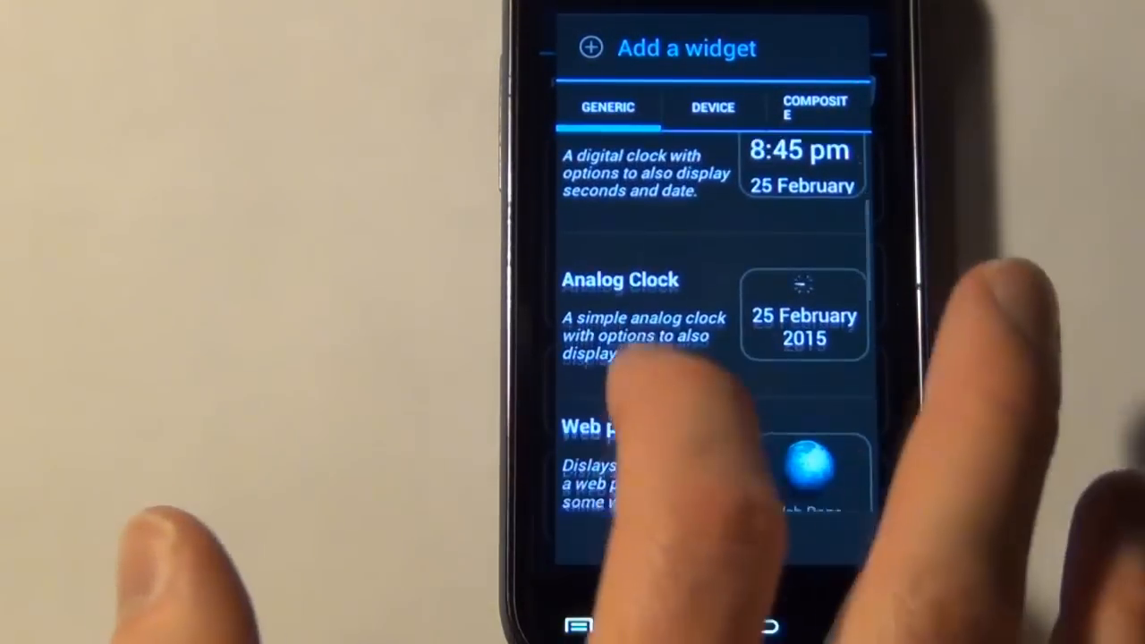
scroll("down", 3)
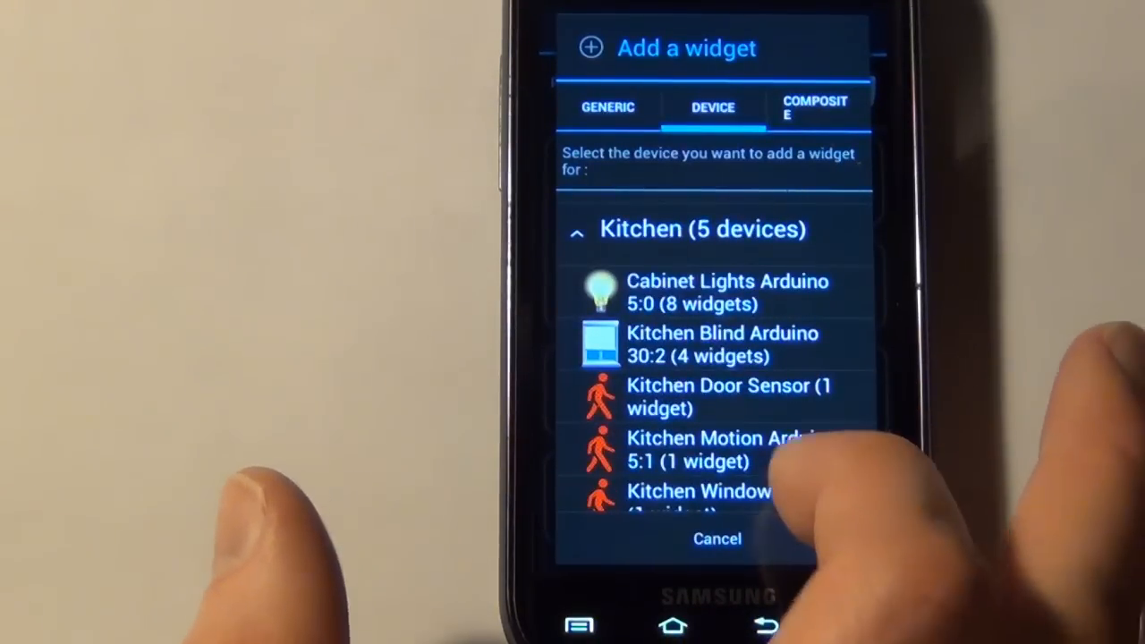
- Select Cabinet Lights Arduino 5:0 and choose Dimmer Widget #1 from the layout list
left_click(715, 291)
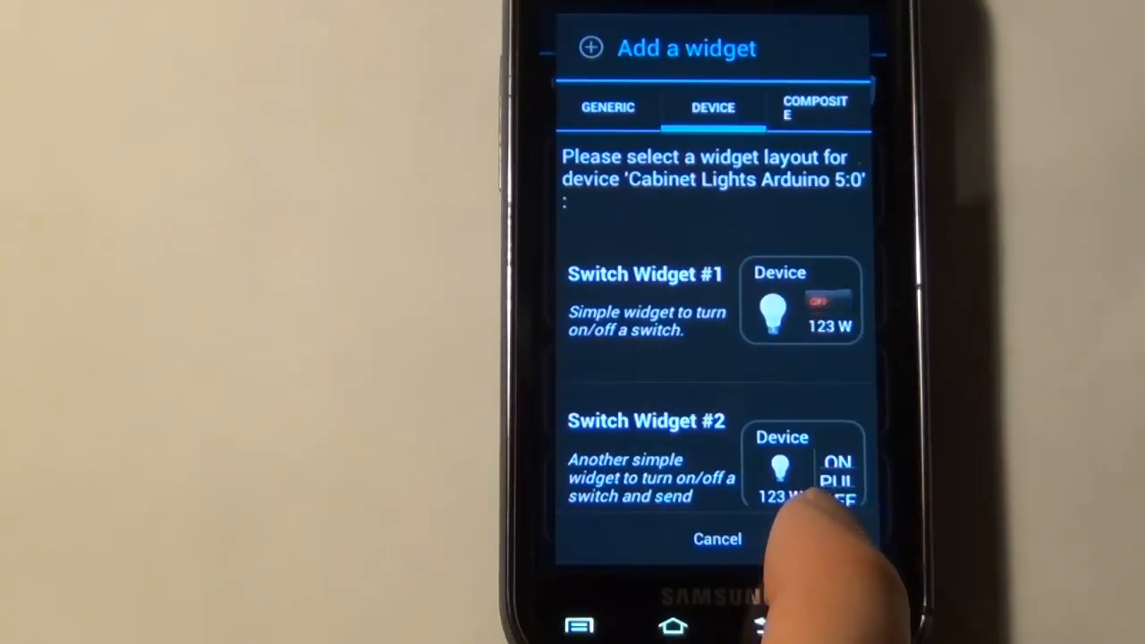
scroll("up", 3)
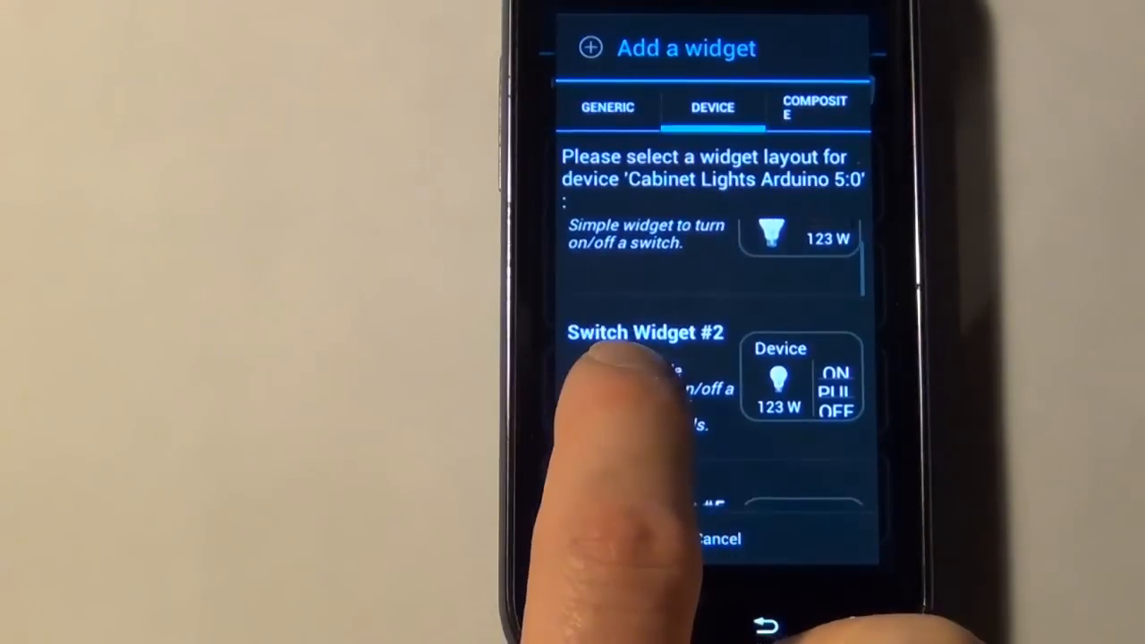
scroll("up", 3)
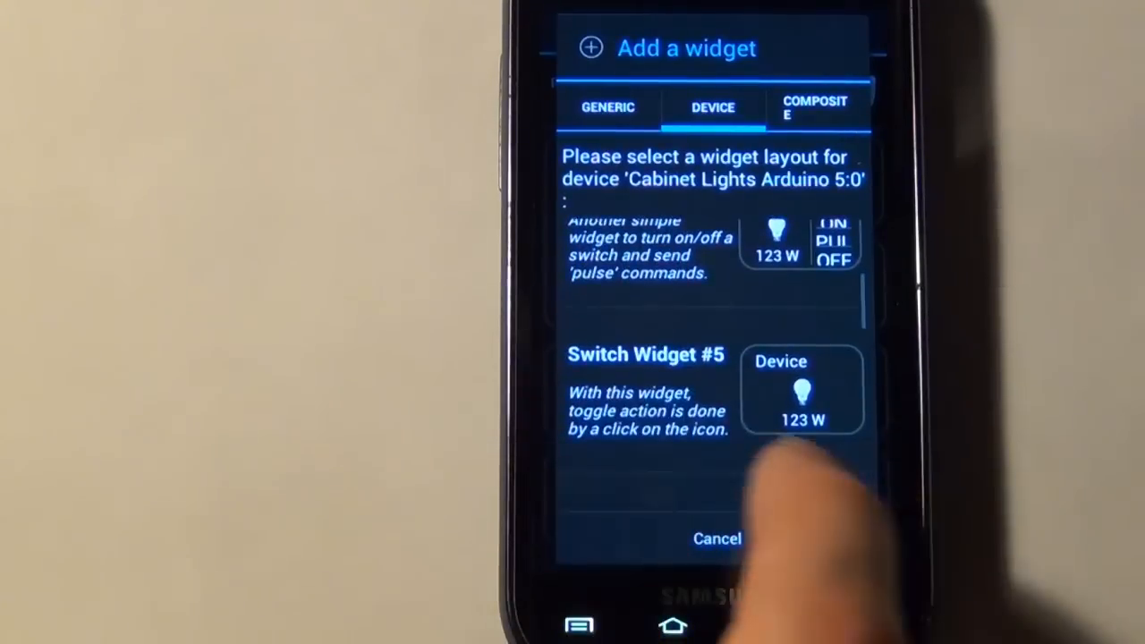
scroll("down", 3)
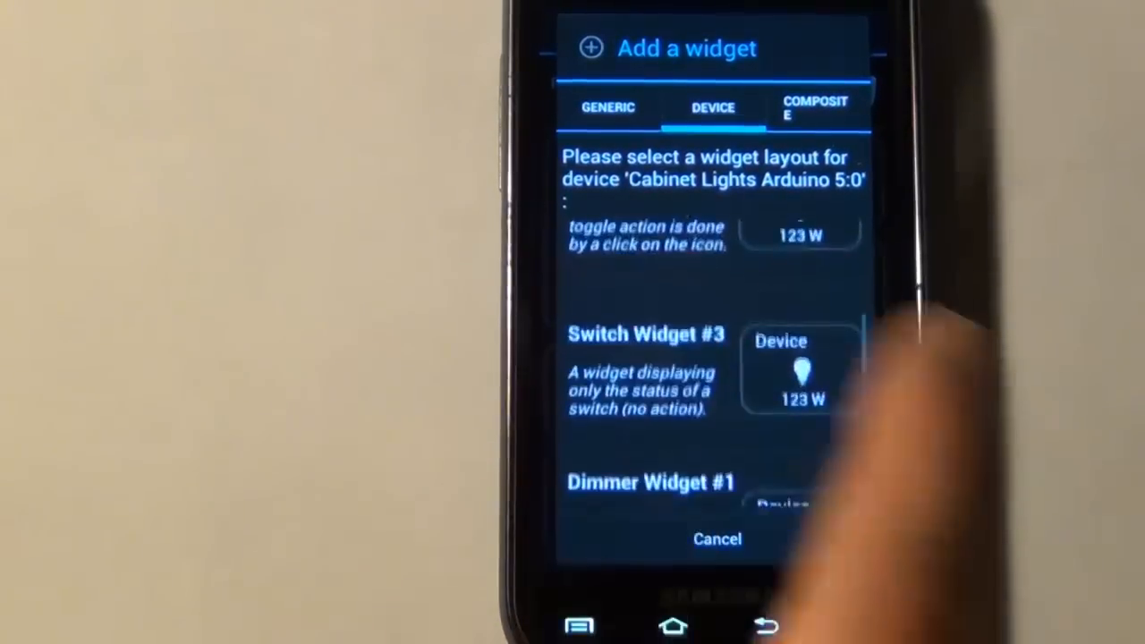
scroll("up", 3)
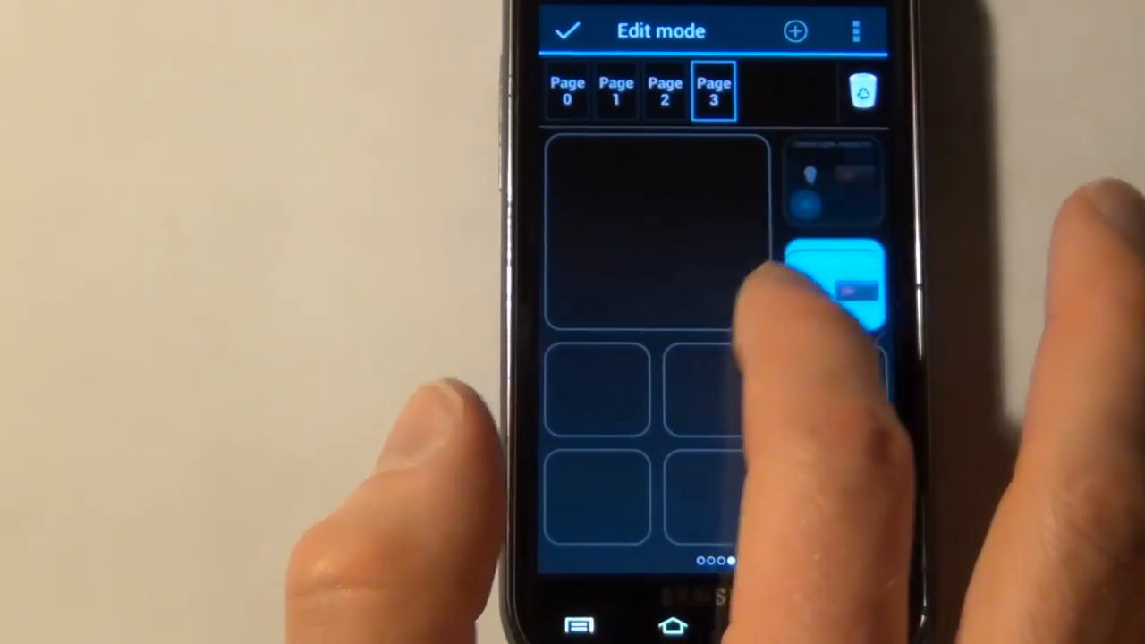
- Drag the Cabinet Lights dimmer into the right column's second cell, then start another widget
left_click_drag(831, 286, 715, 389)
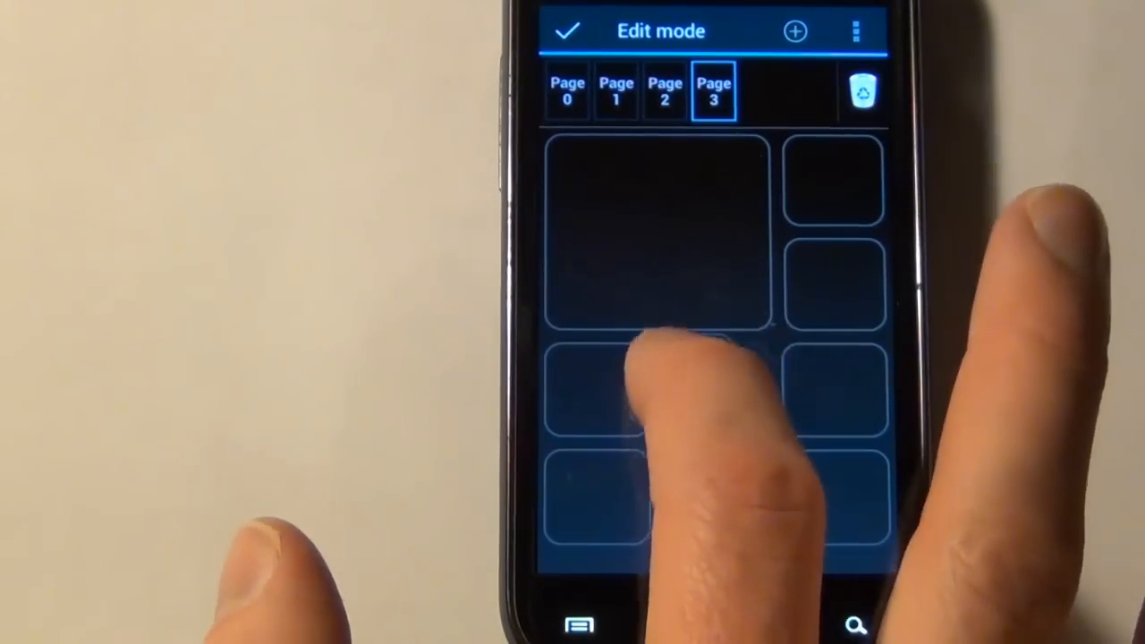
left_click(834, 178)
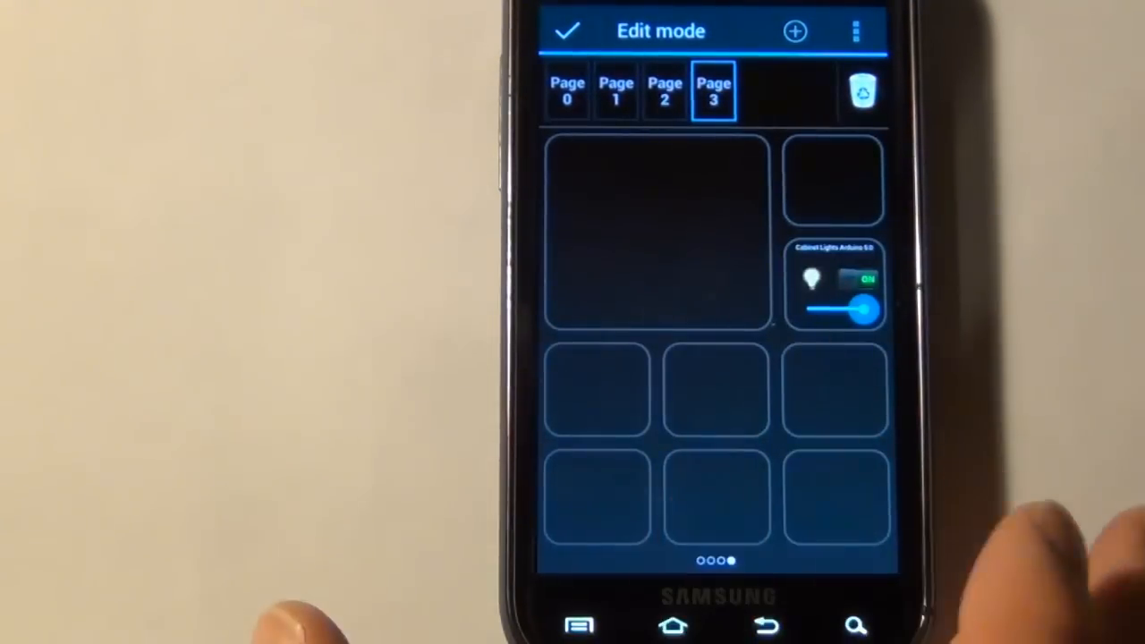
left_click(794, 31)
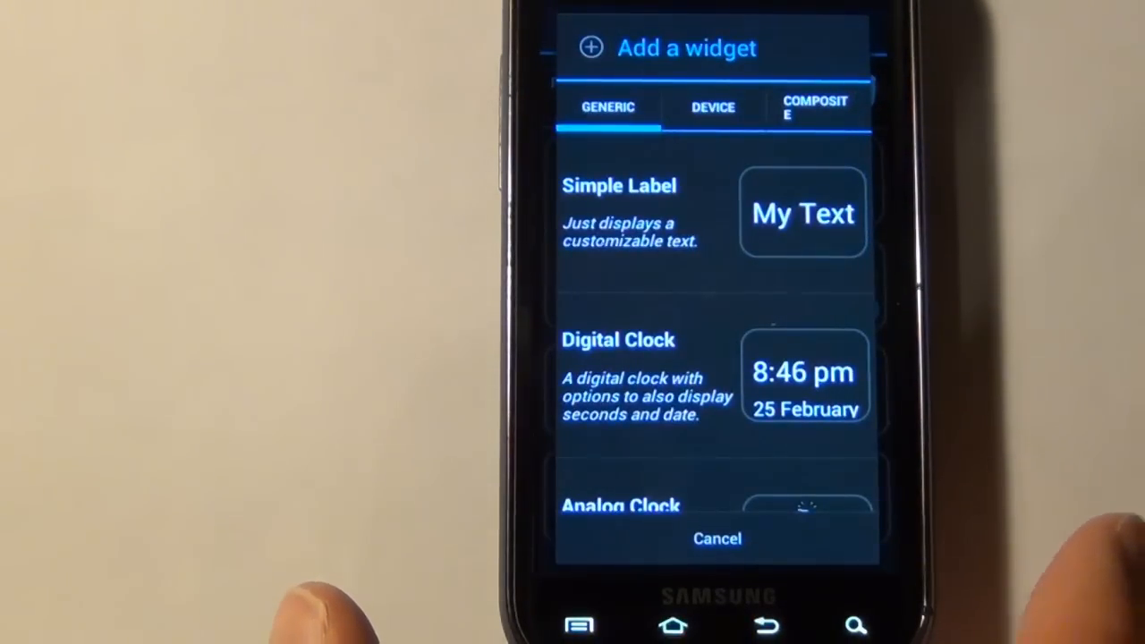
- Browse the DEVICE tab rooms, then cancel the Add a widget dialog
left_click(713, 106)
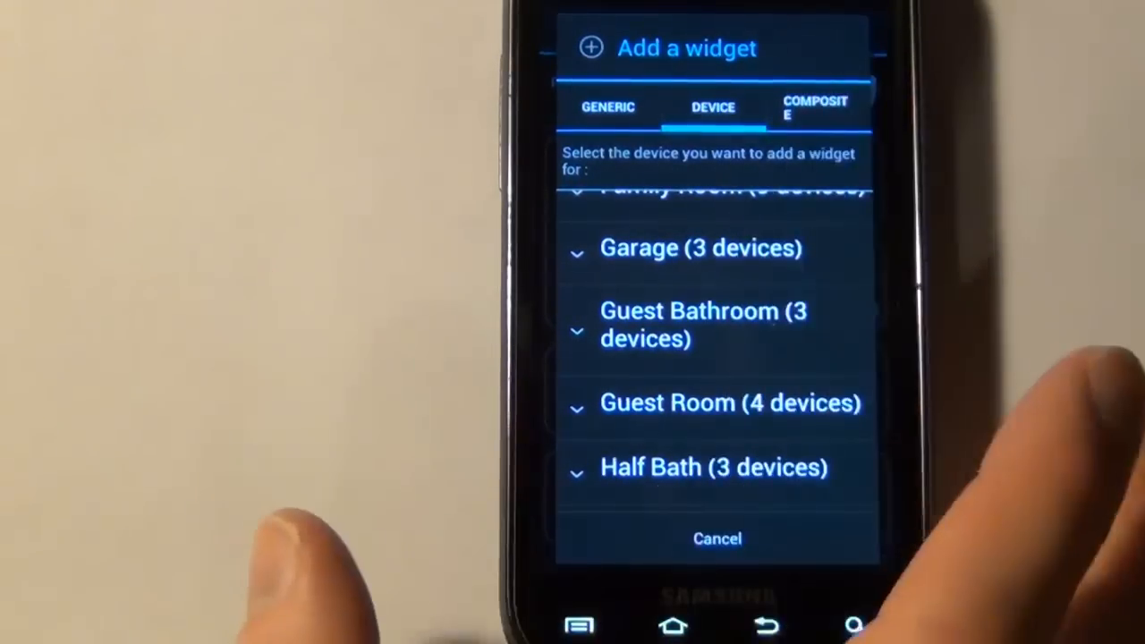
left_click(812, 107)
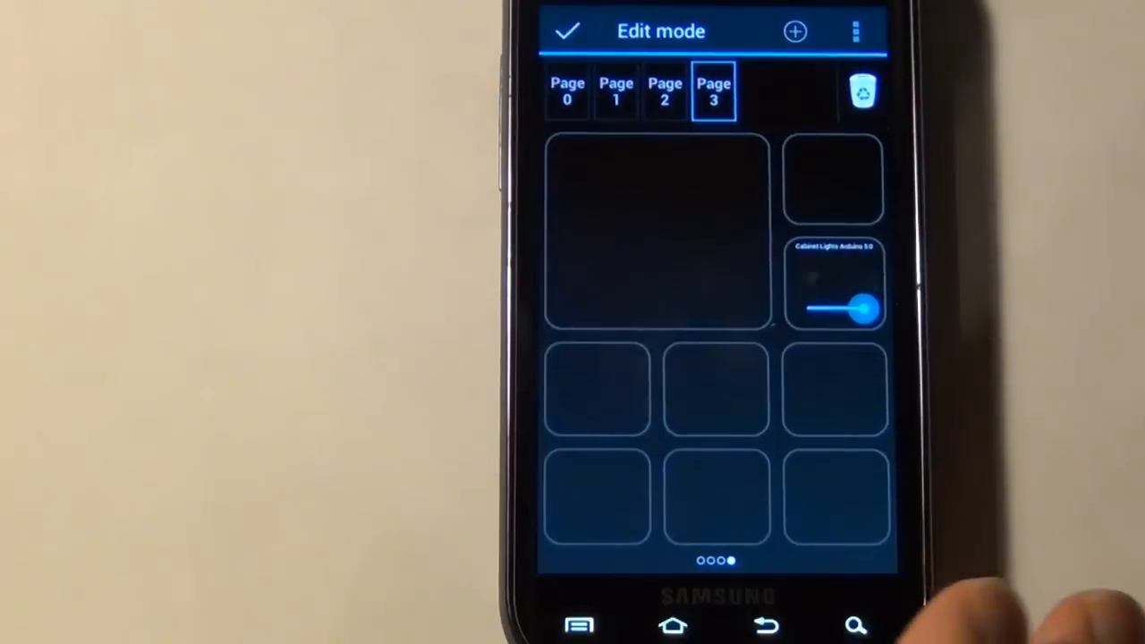
- Exit edit mode, re-enter it, then exit again to show the Cabinet Lights dimmer widget
left_click(566, 32)
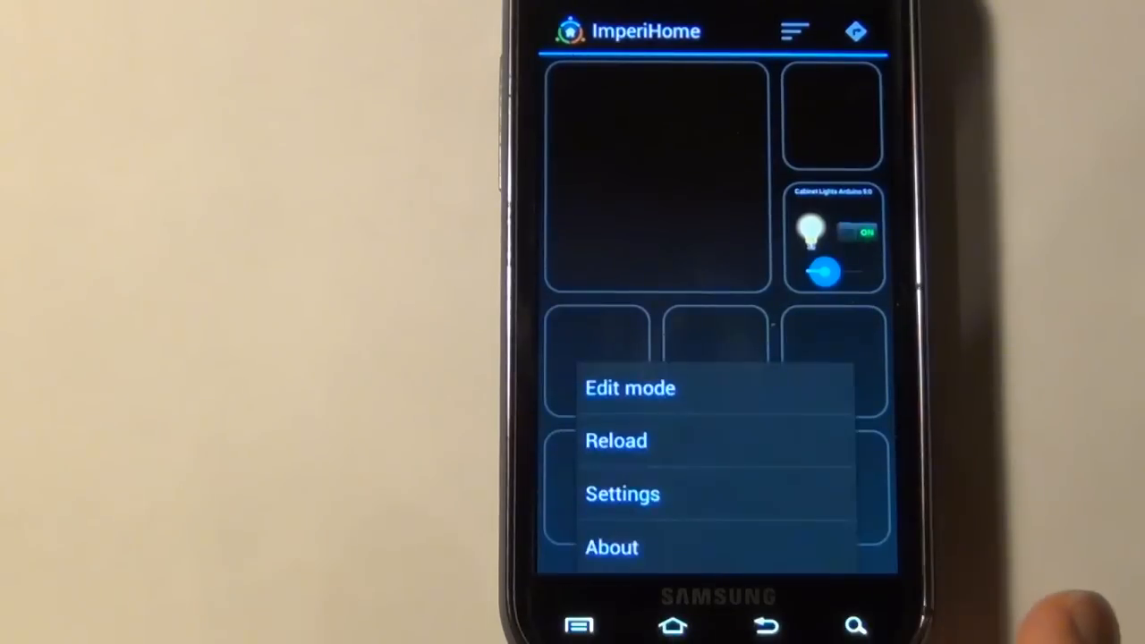
left_click(630, 388)
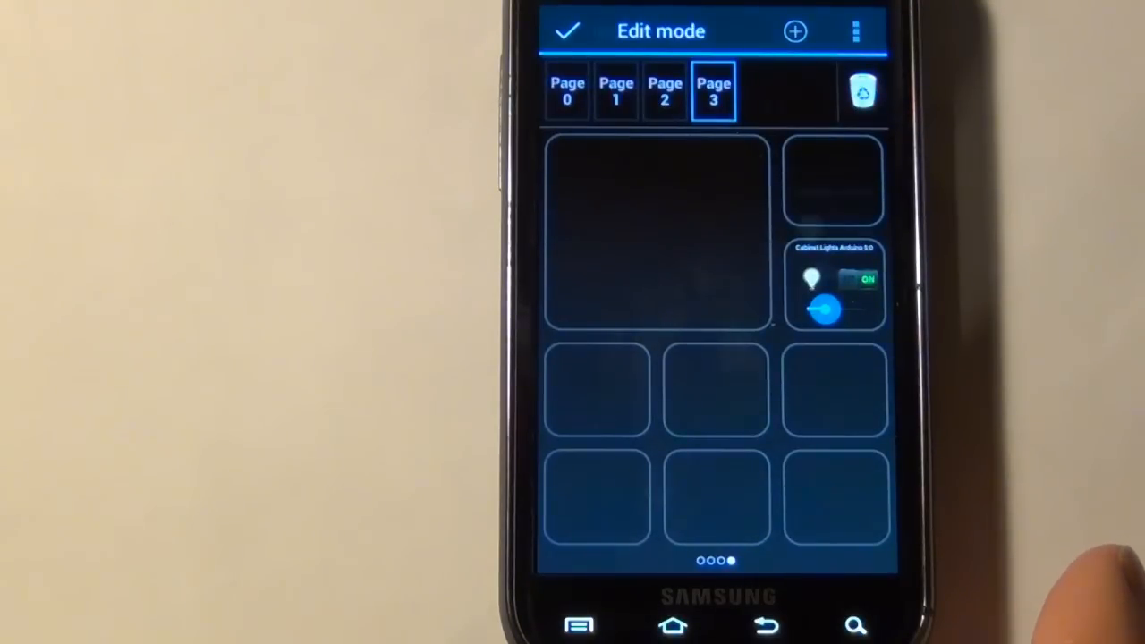
left_click(566, 31)
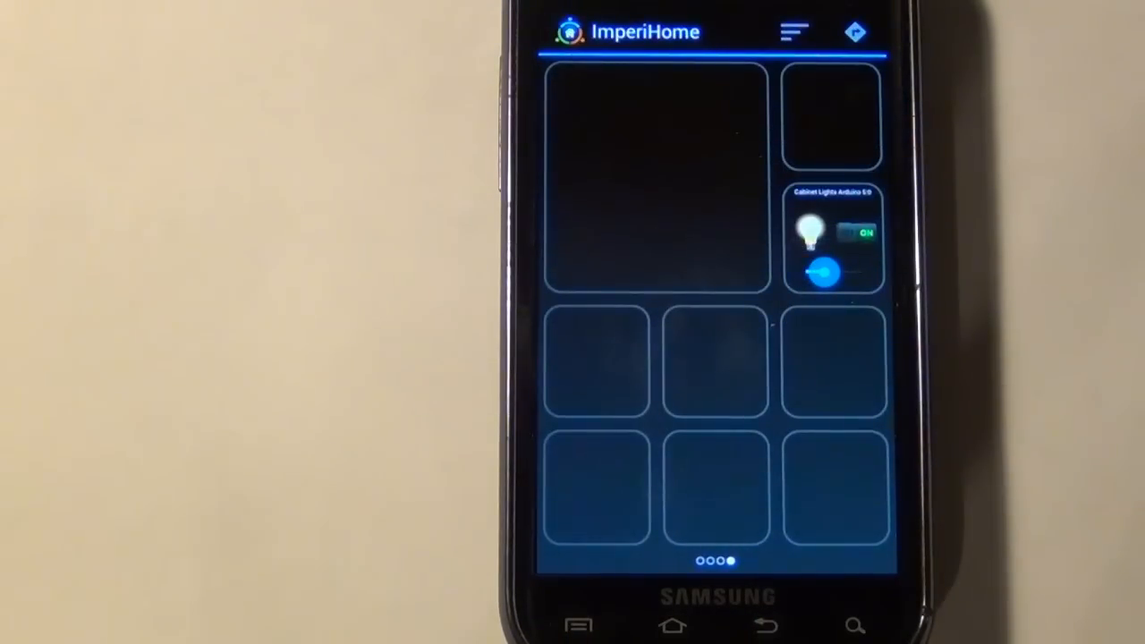